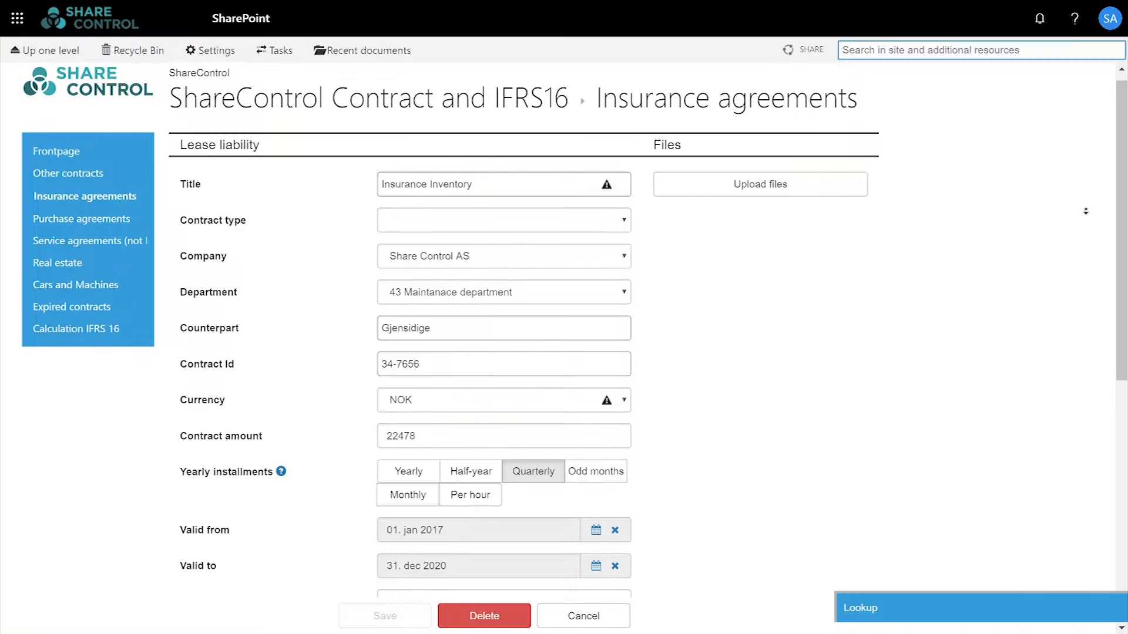
- Browse down the demo app and switch to the Side 5 IFRS page with net present value charts by title and month
scroll(down, 3)
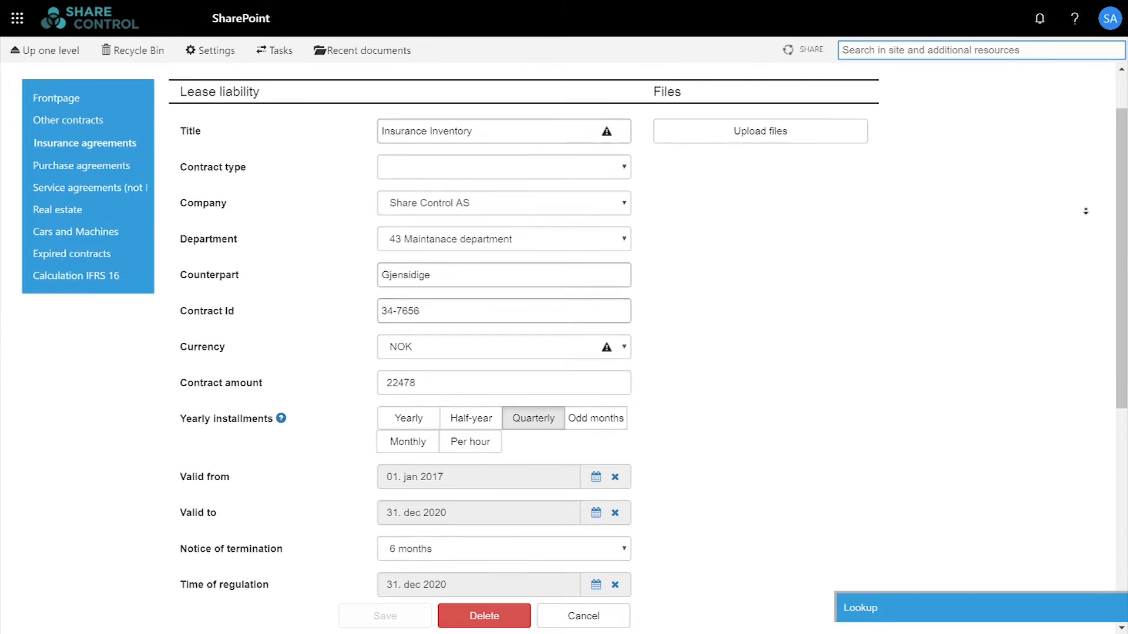
scroll(down, 3)
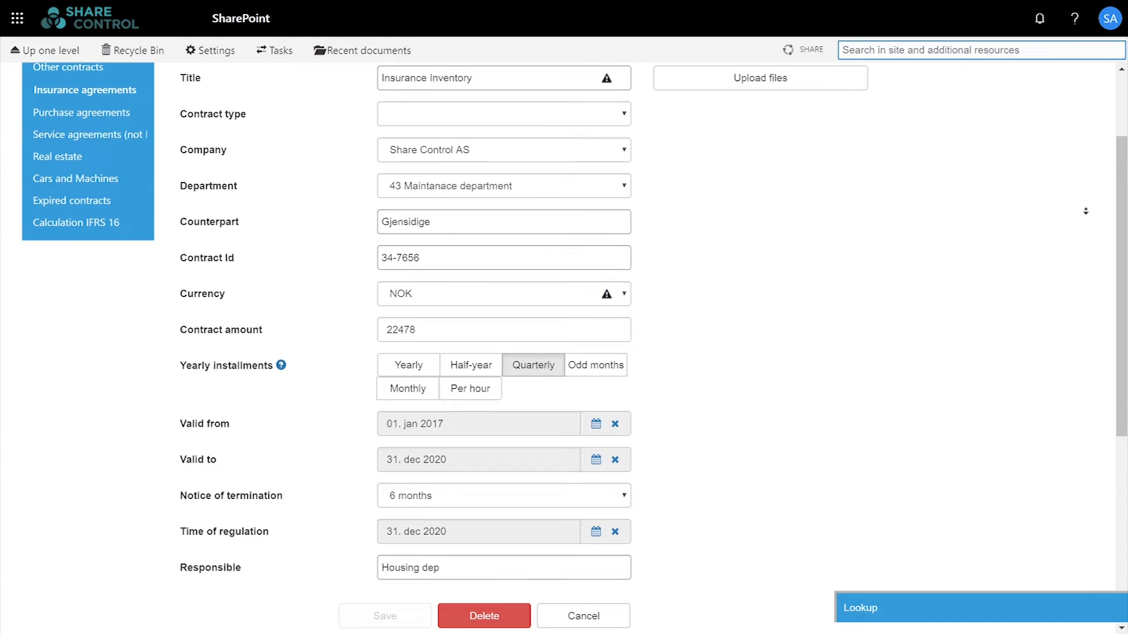
scroll(down, 3)
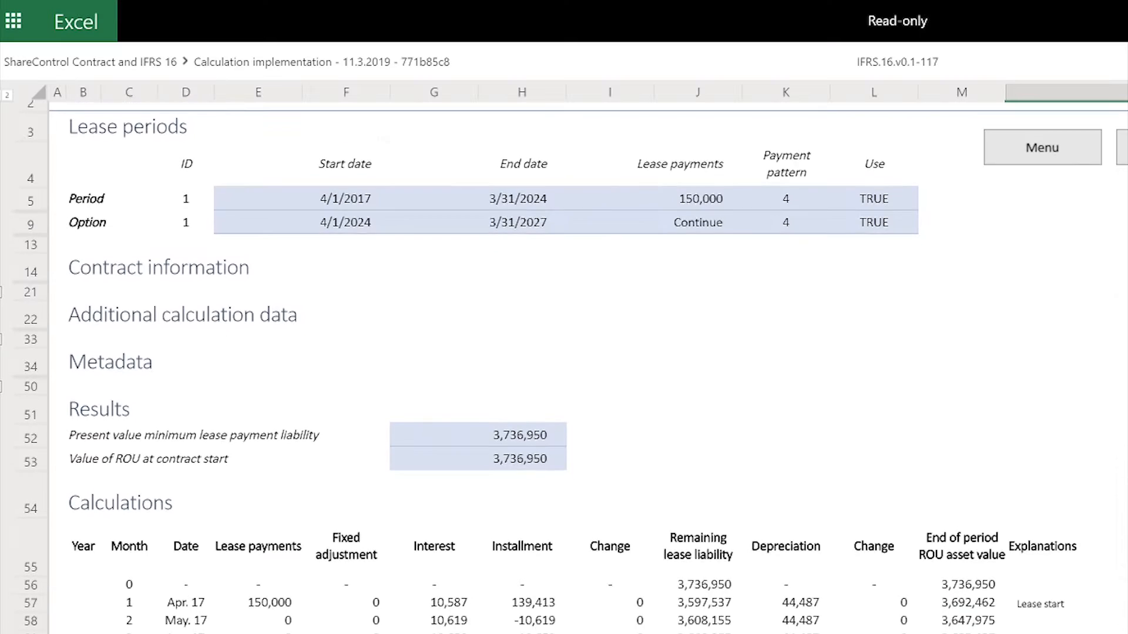
scroll(down, 3)
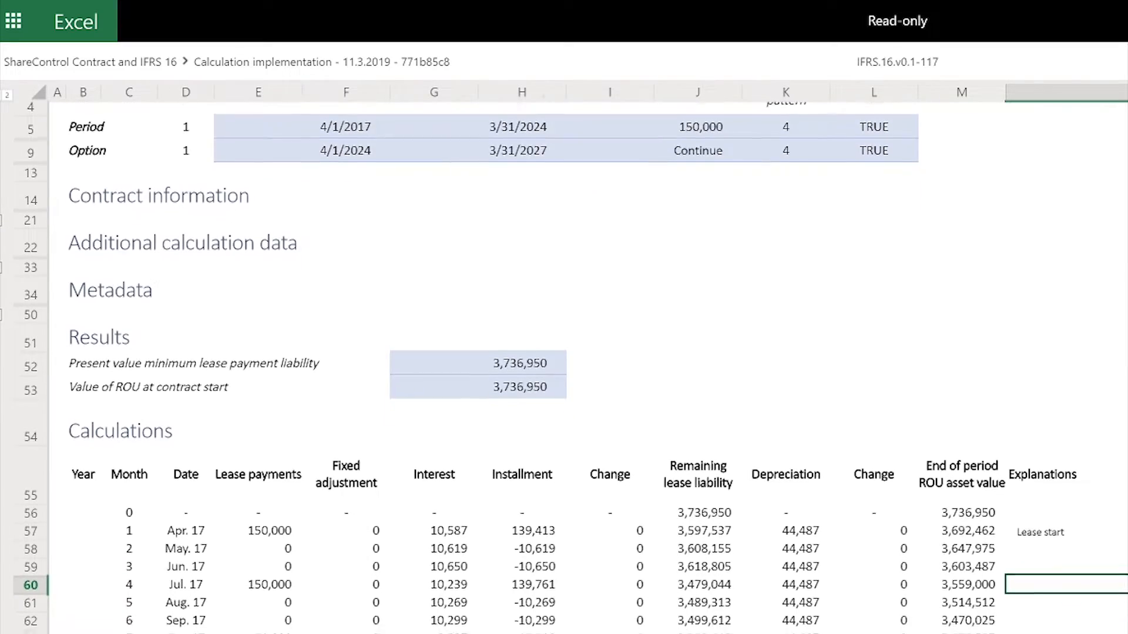
scroll(down, 3)
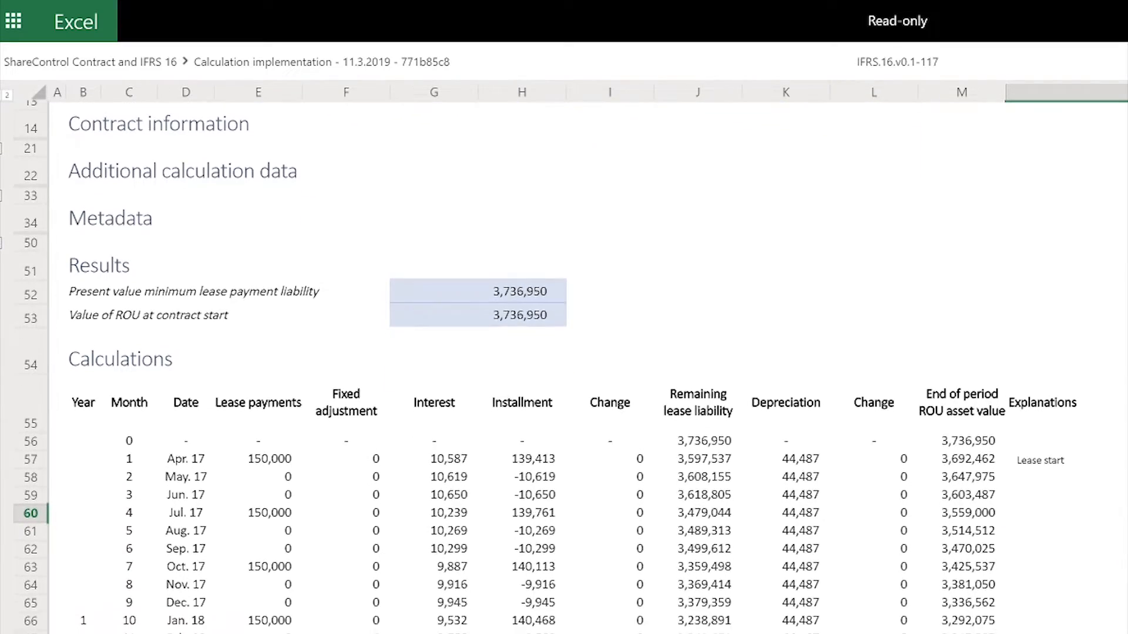
scroll(down, 3)
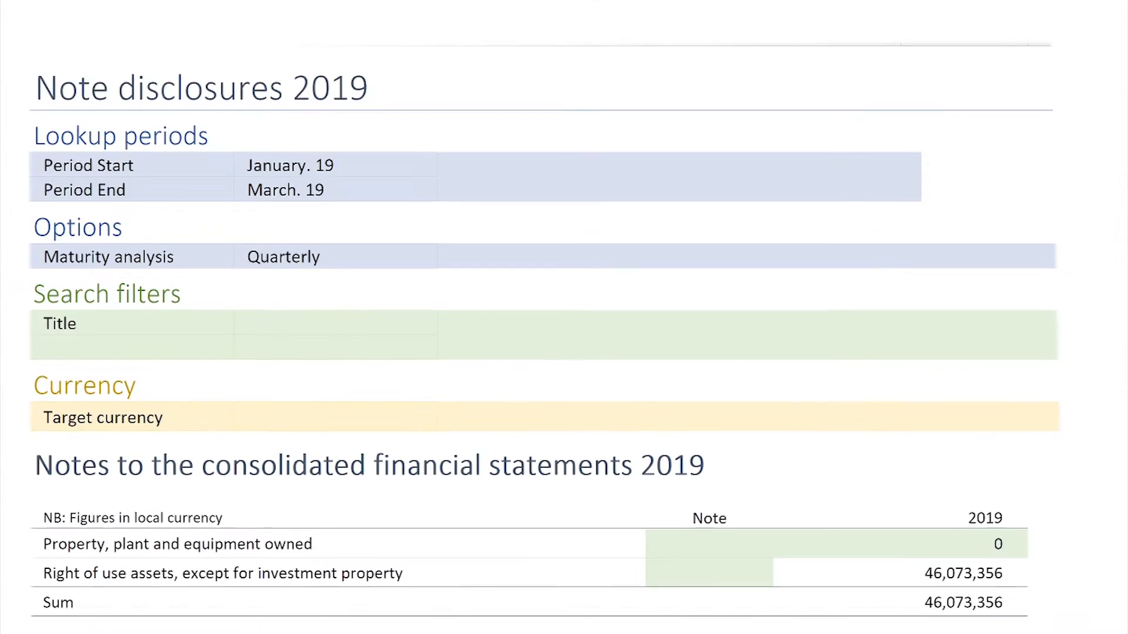
scroll(down, 3)
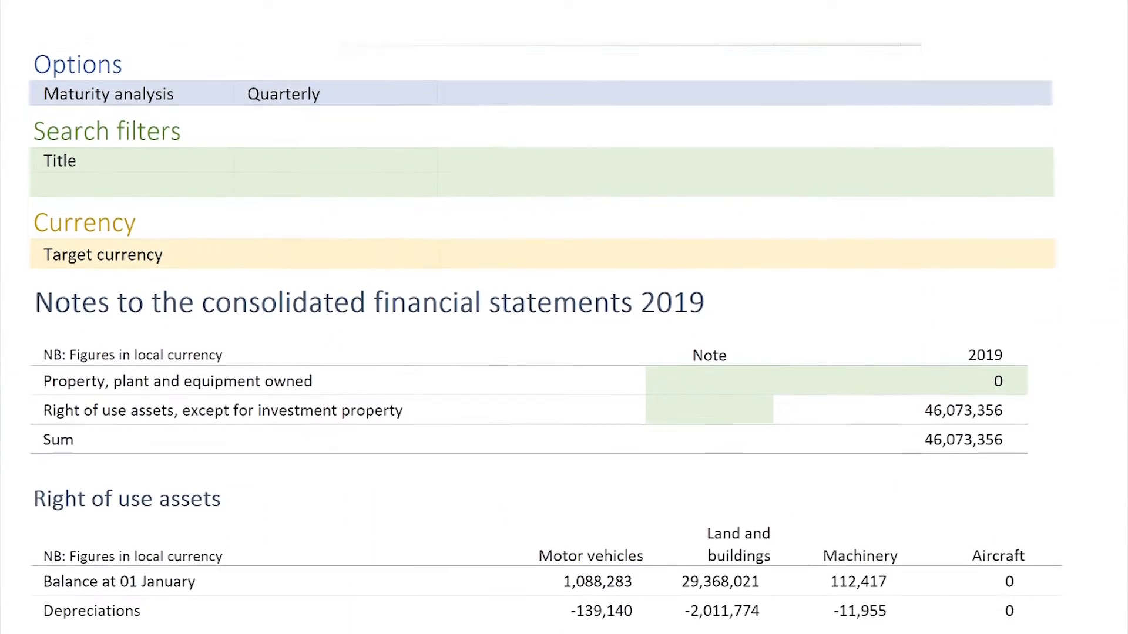
scroll(down, 3)
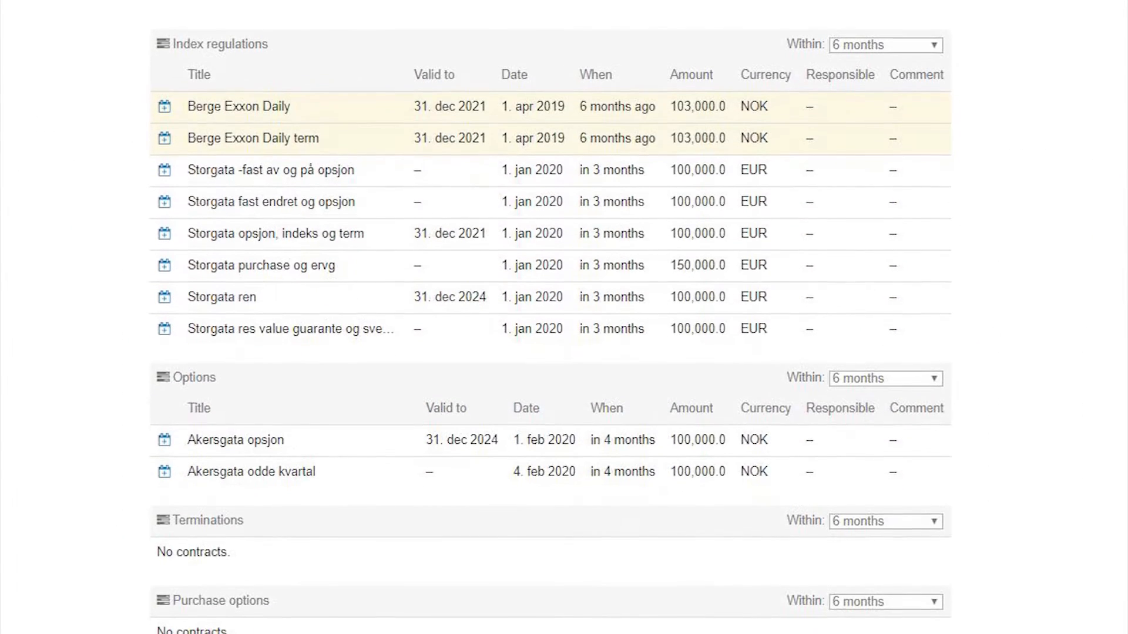
scroll(down, 3)
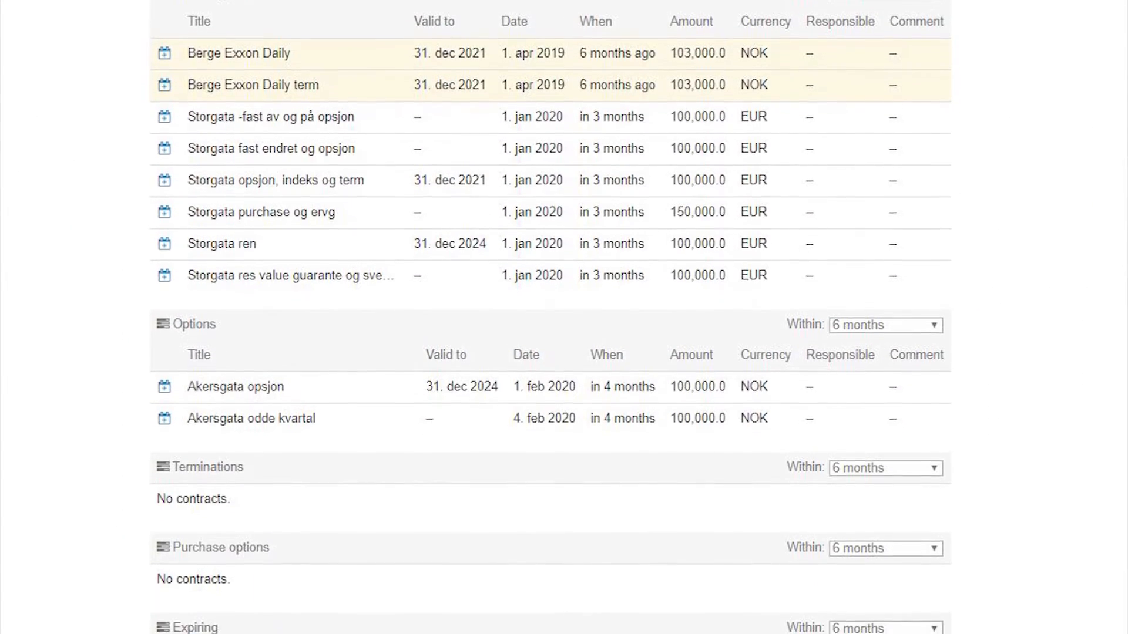
scroll(down, 3)
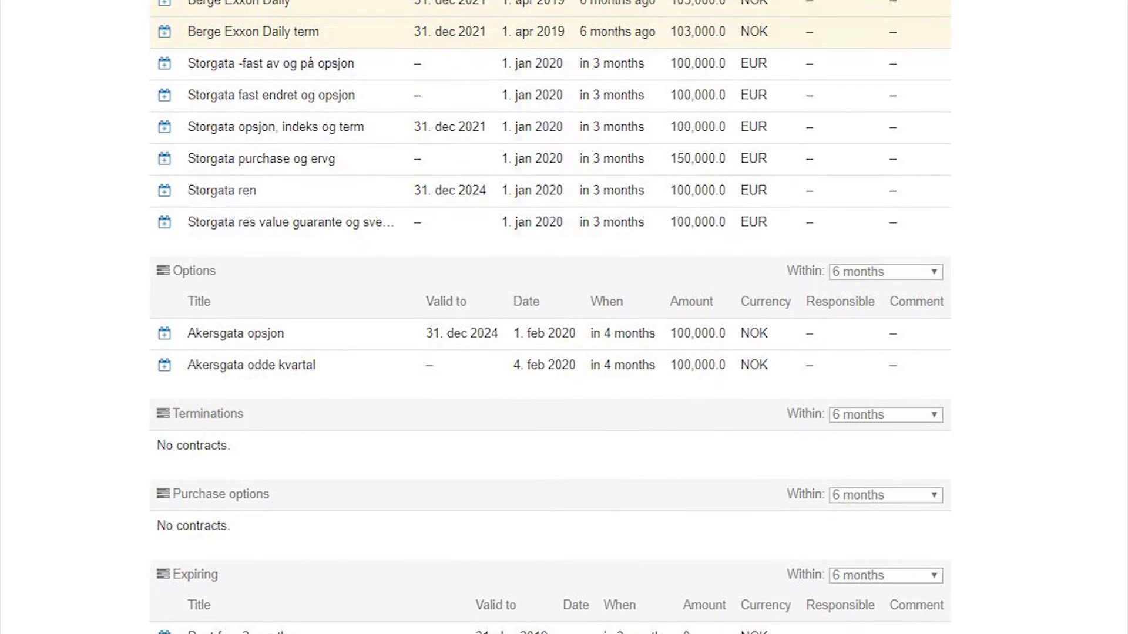
scroll(down, 3)
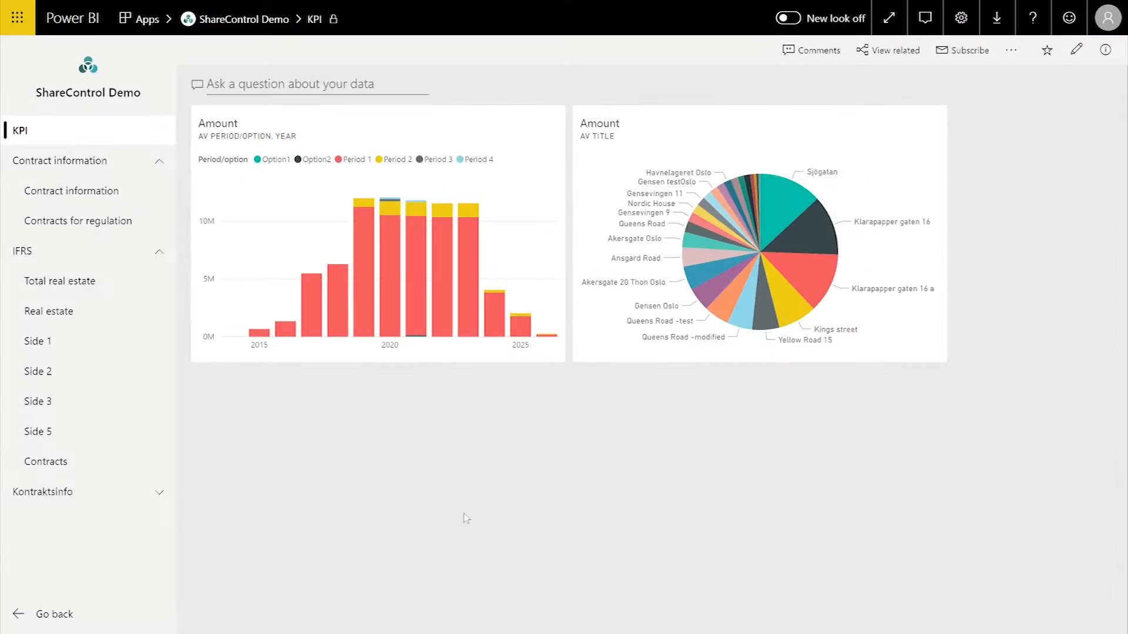
mouse_move(212, 446)
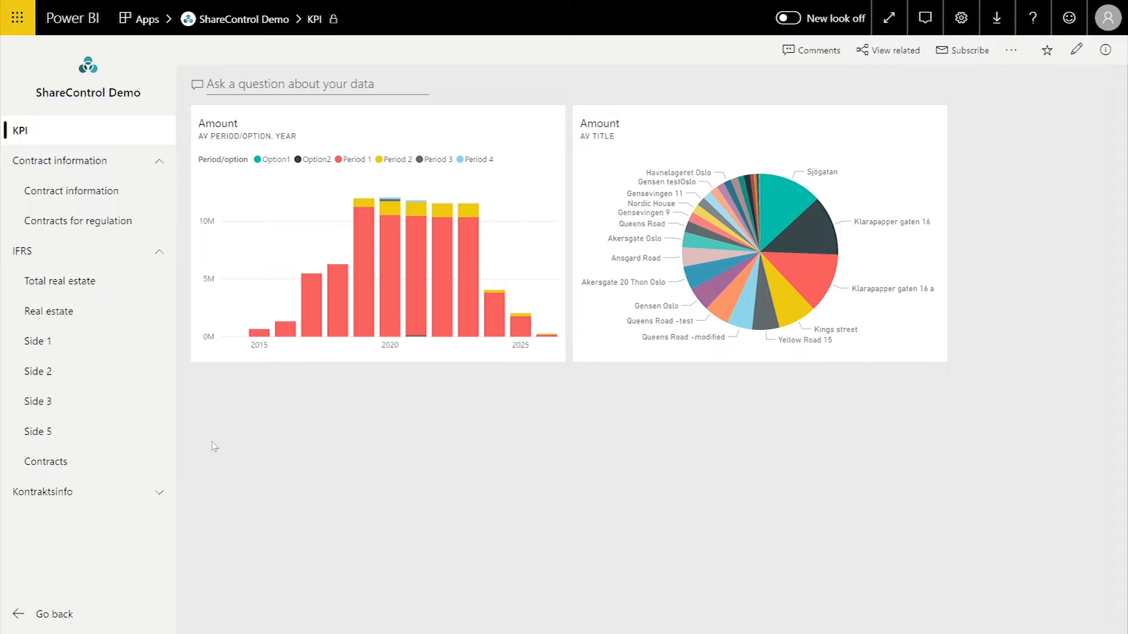
click(38, 431)
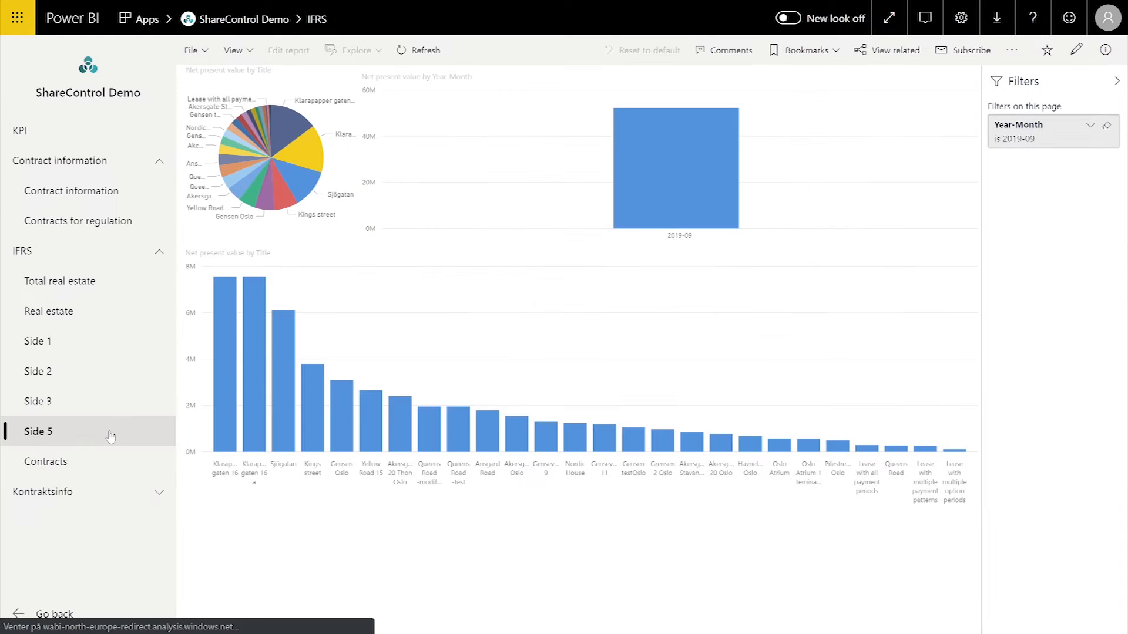
click(37, 431)
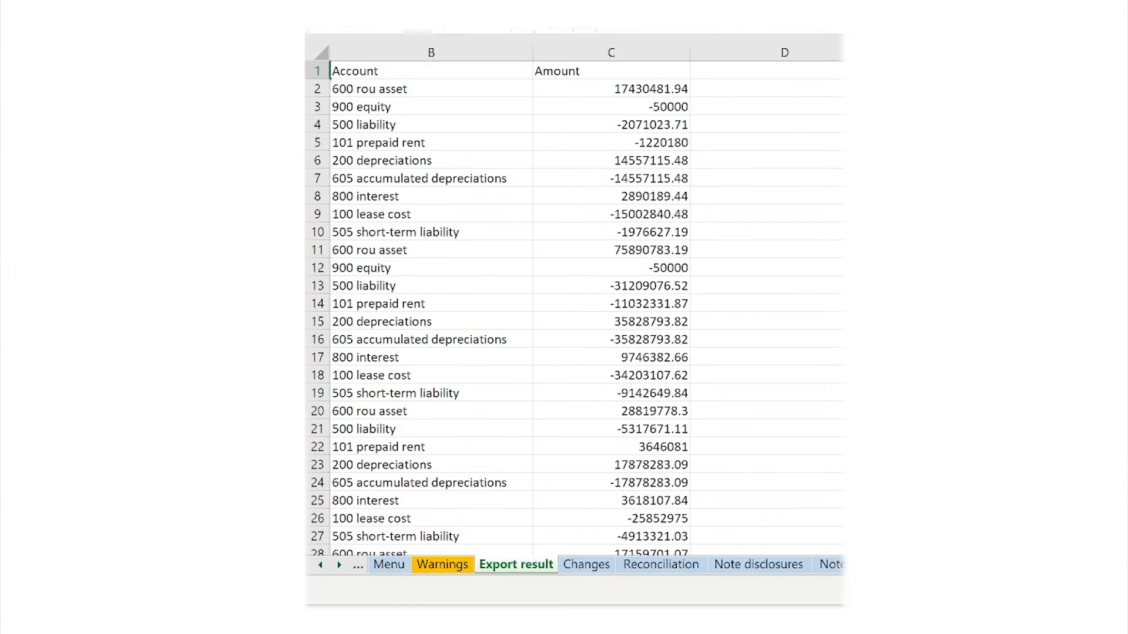
scroll(down, 3)
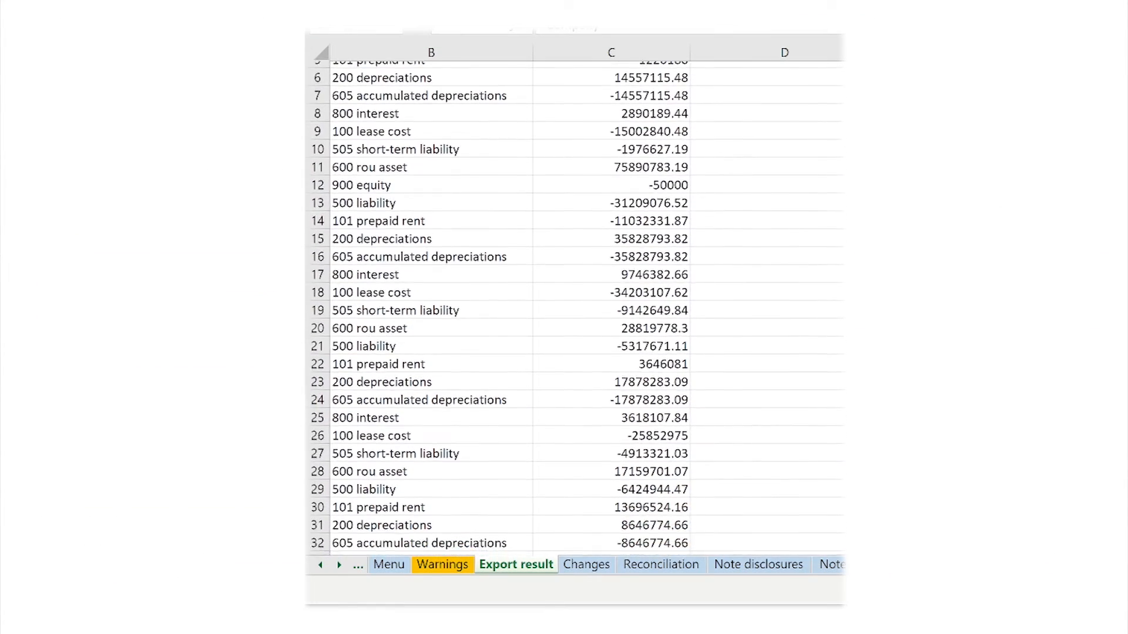
scroll(down, 3)
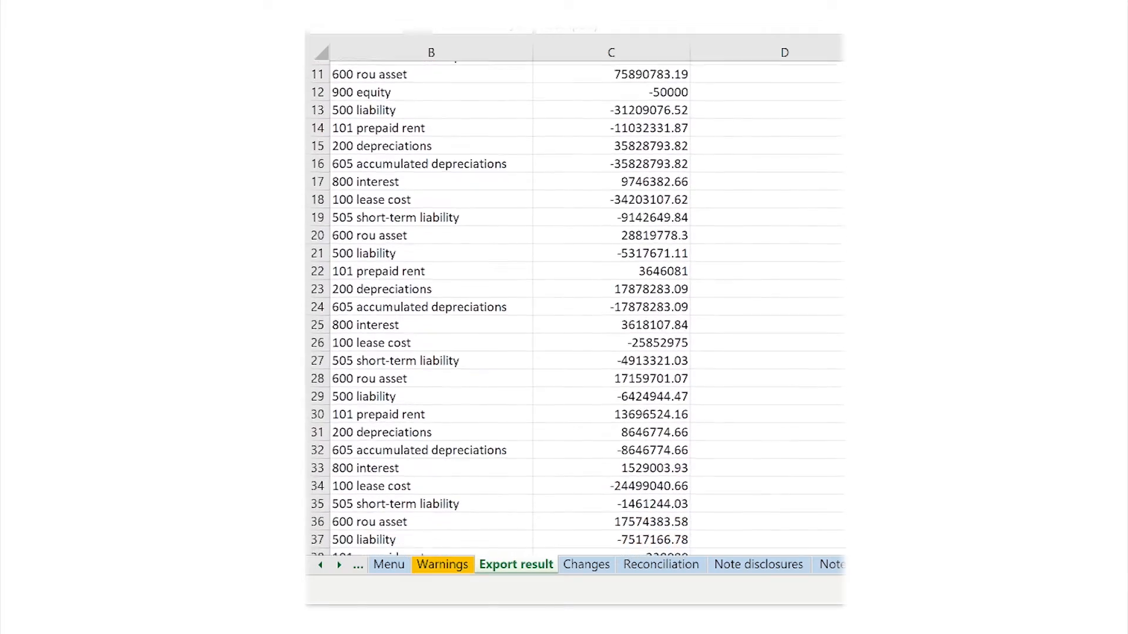
scroll(down, 3)
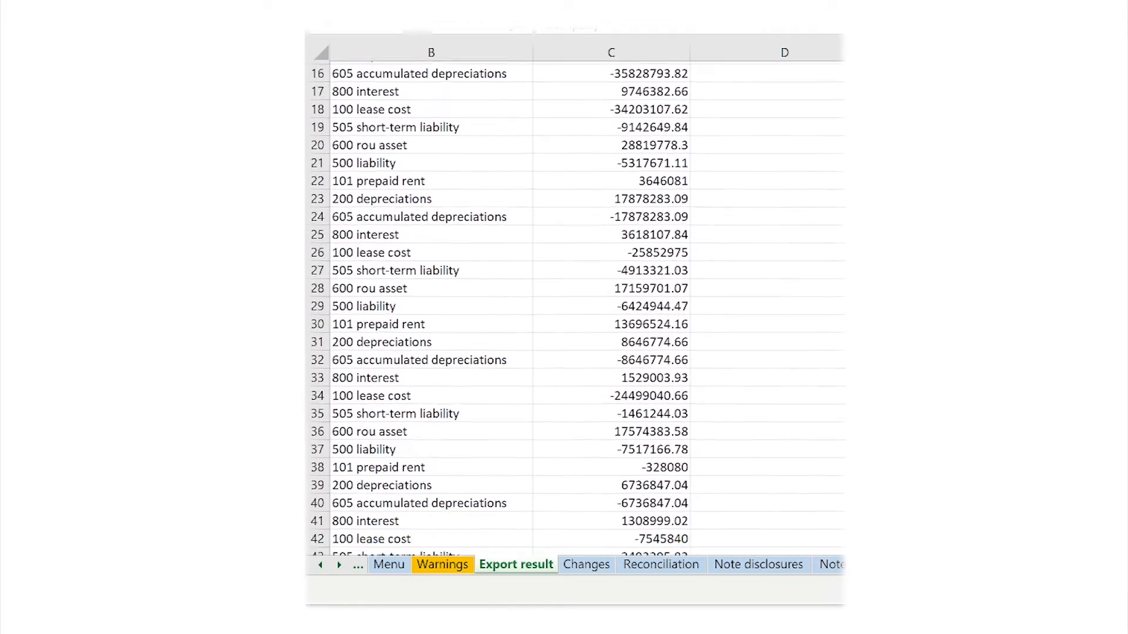